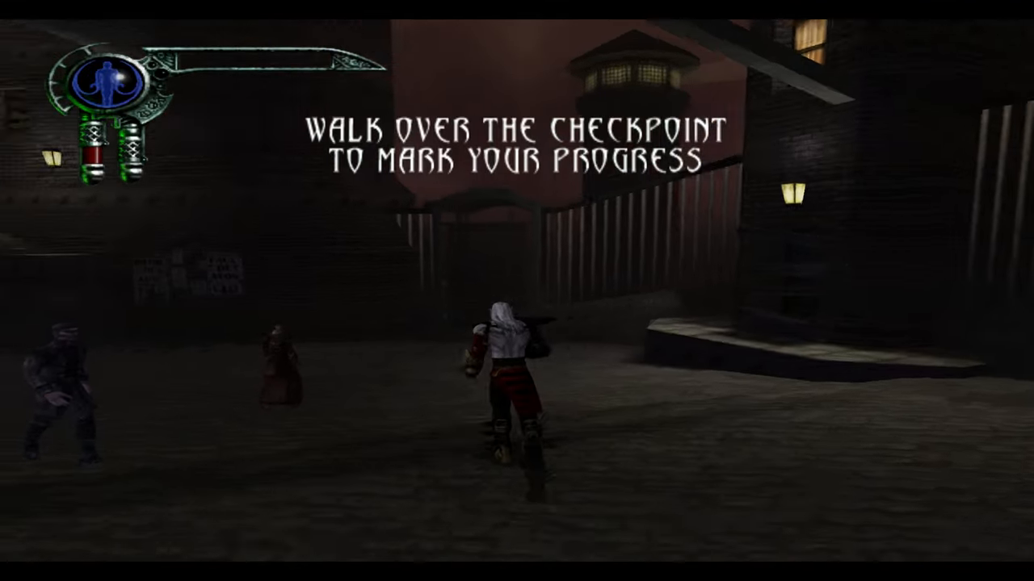
Step: Go from Xbox ISOS back to the Xemu folder and open C-XBox Tool 2.0.6
key(w)
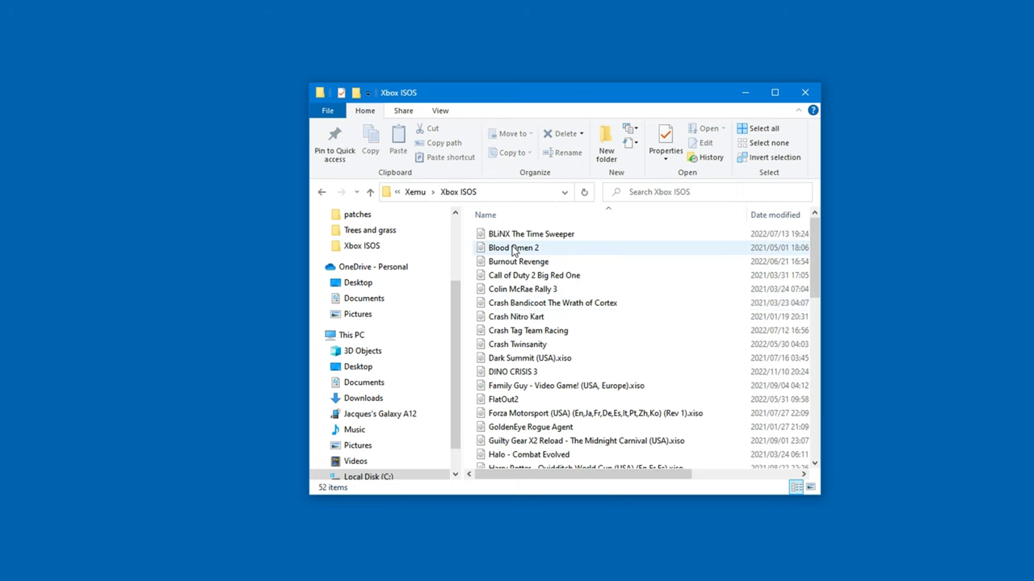
click(513, 248)
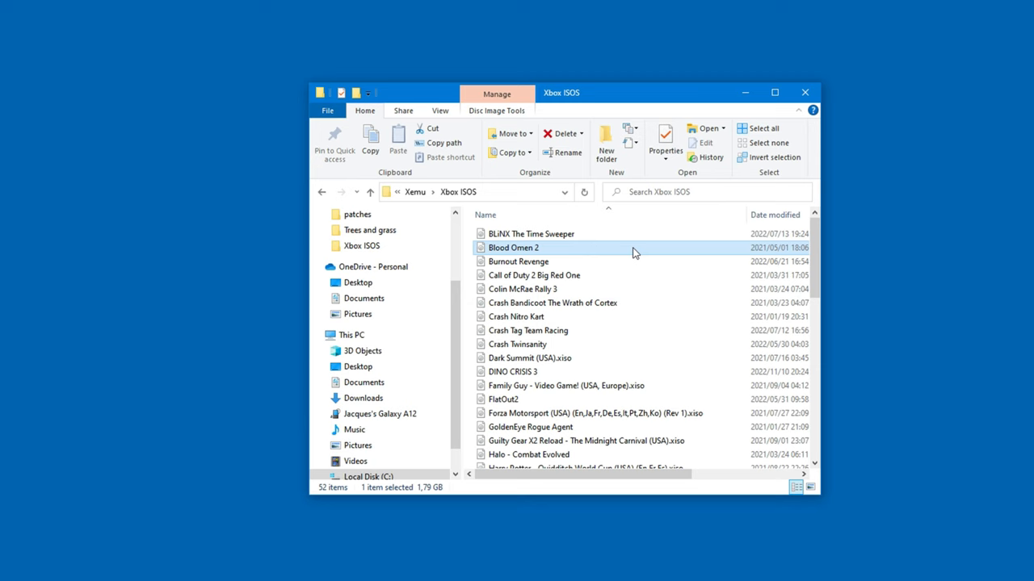
mouse_move(591, 254)
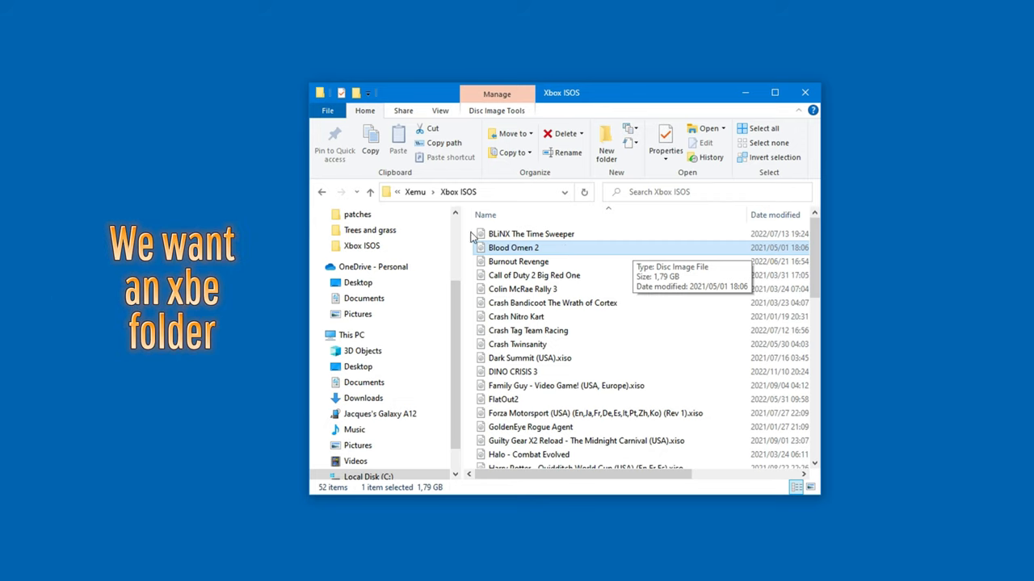
click(370, 191)
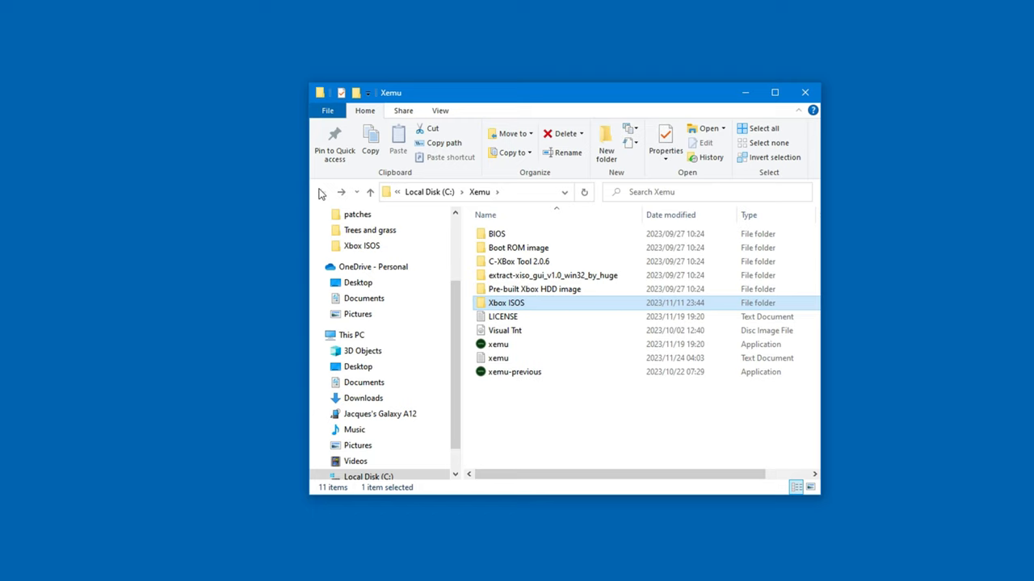
mouse_move(517, 261)
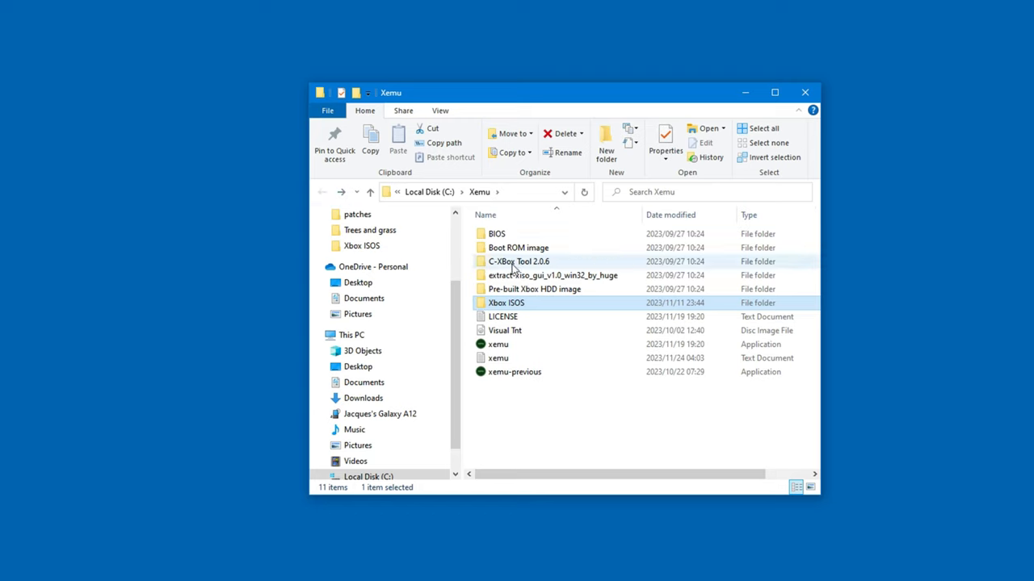
double_click(519, 261)
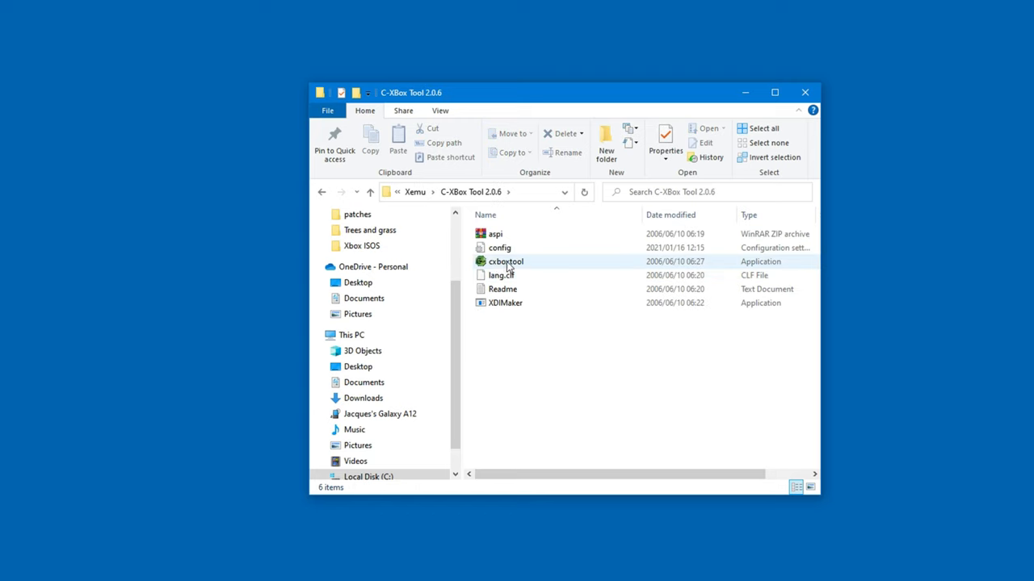
Step: Launch cxboxtool and add Blood Omen 2.iso for ISO extraction
double_click(505, 261)
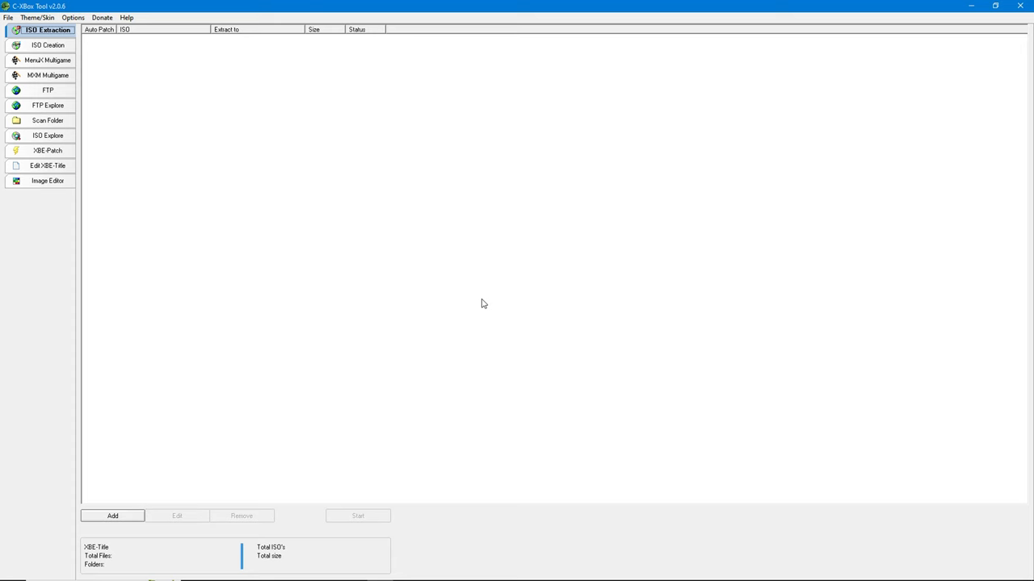
mouse_move(27, 34)
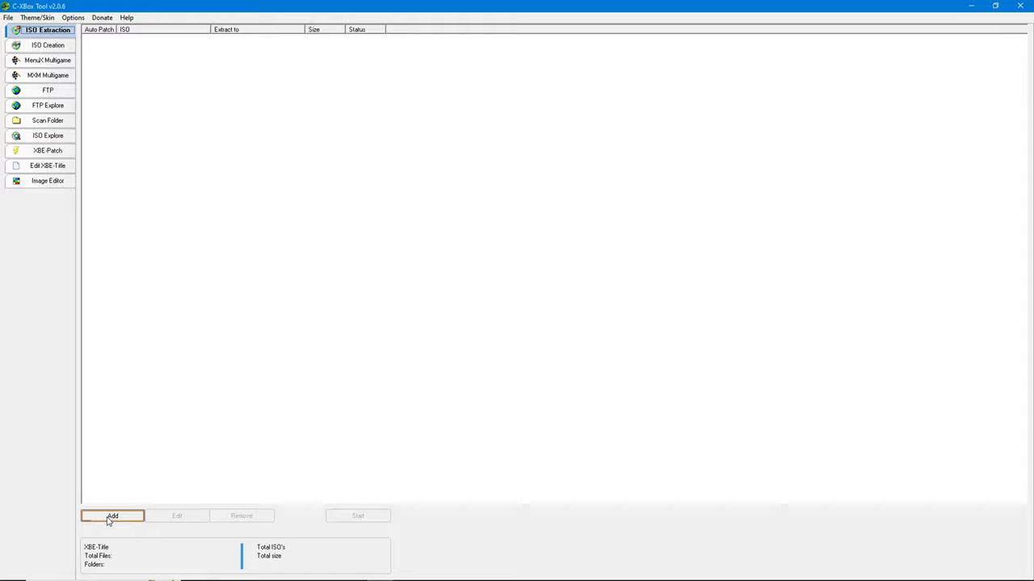
click(113, 516)
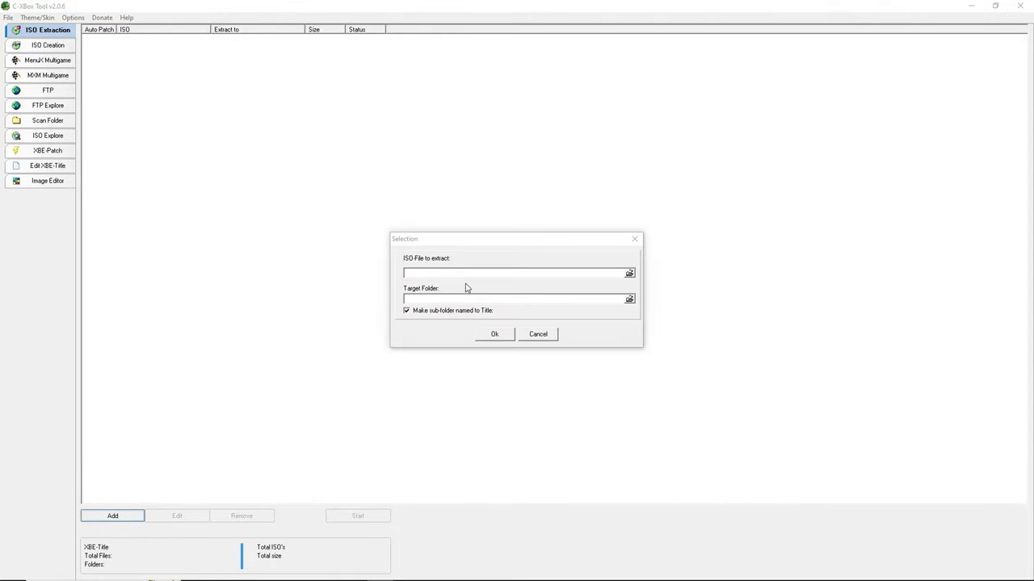
click(629, 272)
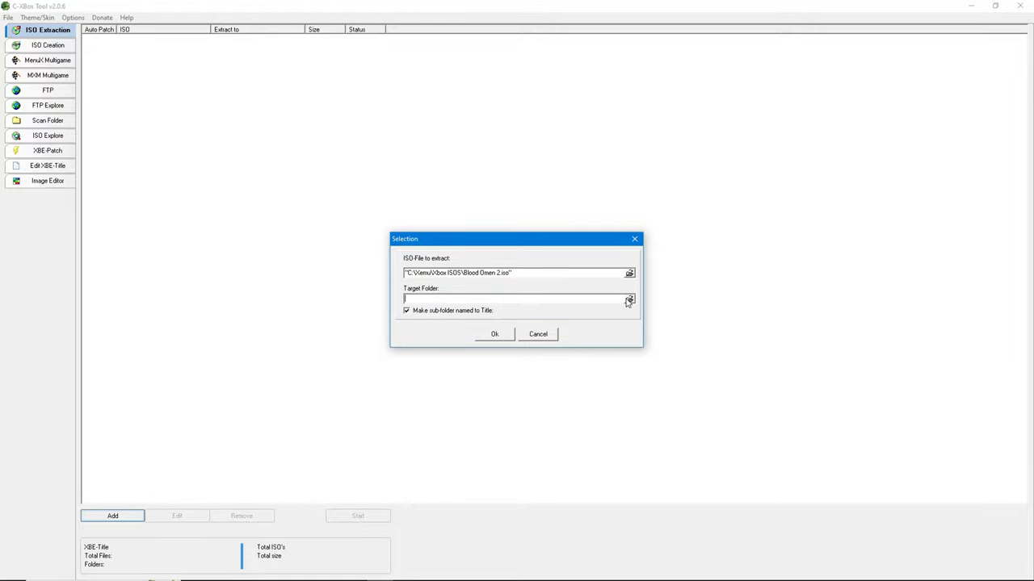
click(629, 300)
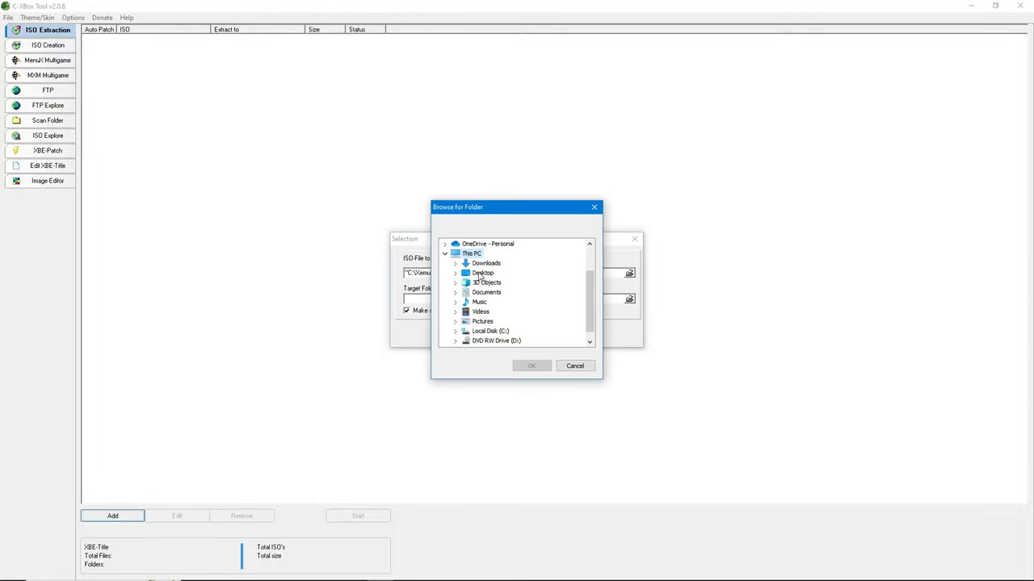
Step: Target the Desktop, create the Blood Omen 2 folder and start extraction
click(531, 365)
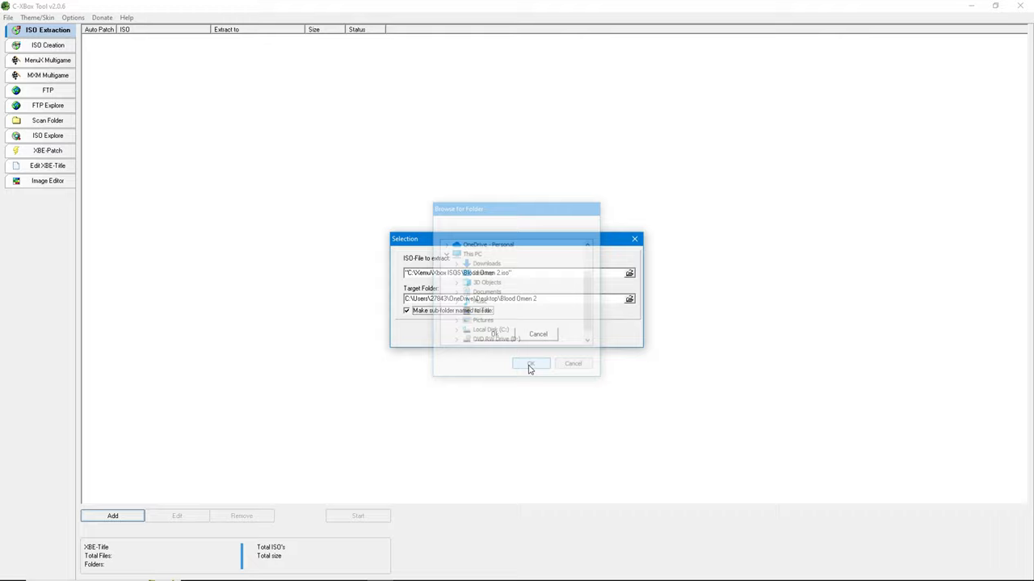
click(529, 363)
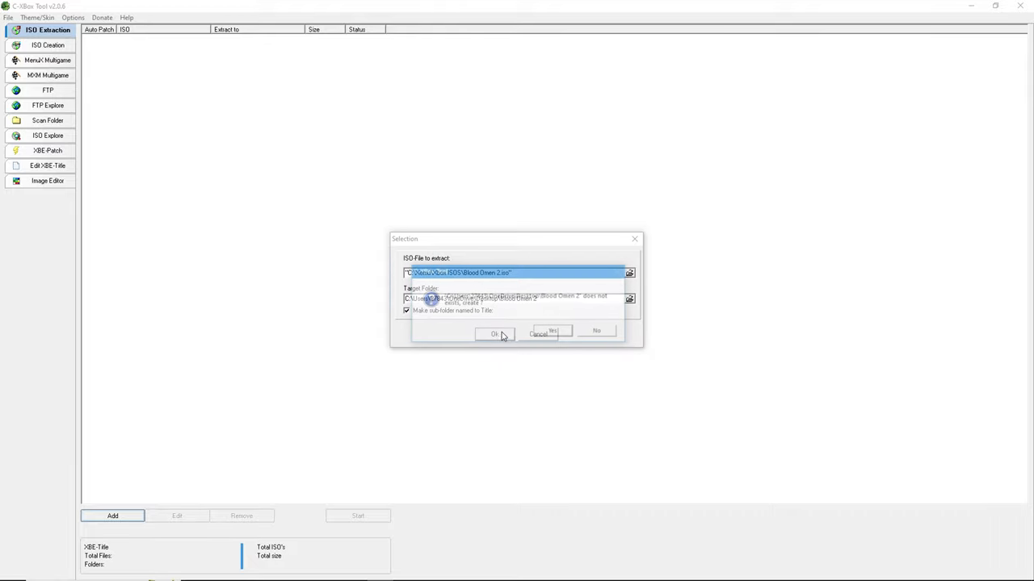
click(495, 335)
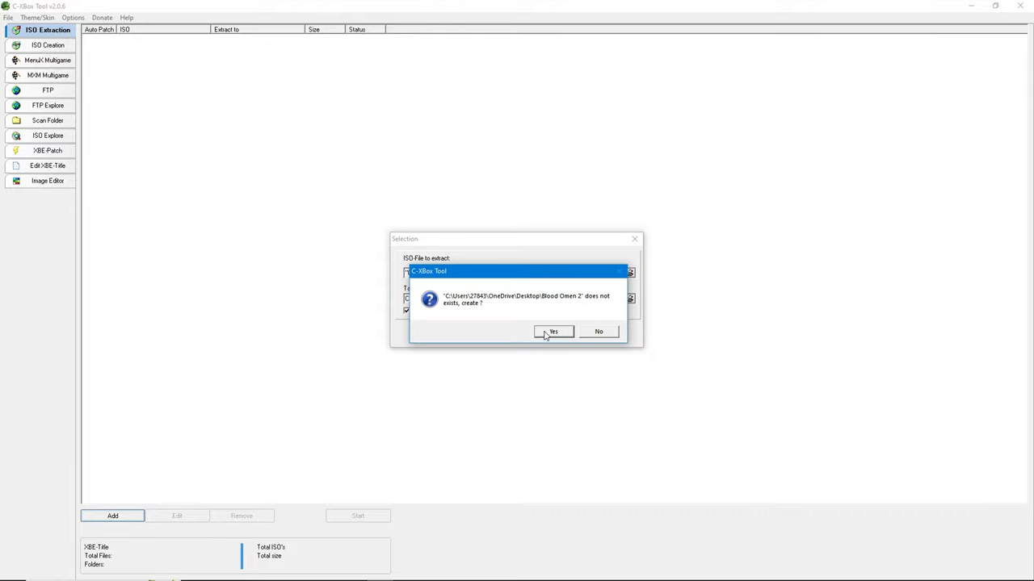
click(552, 331)
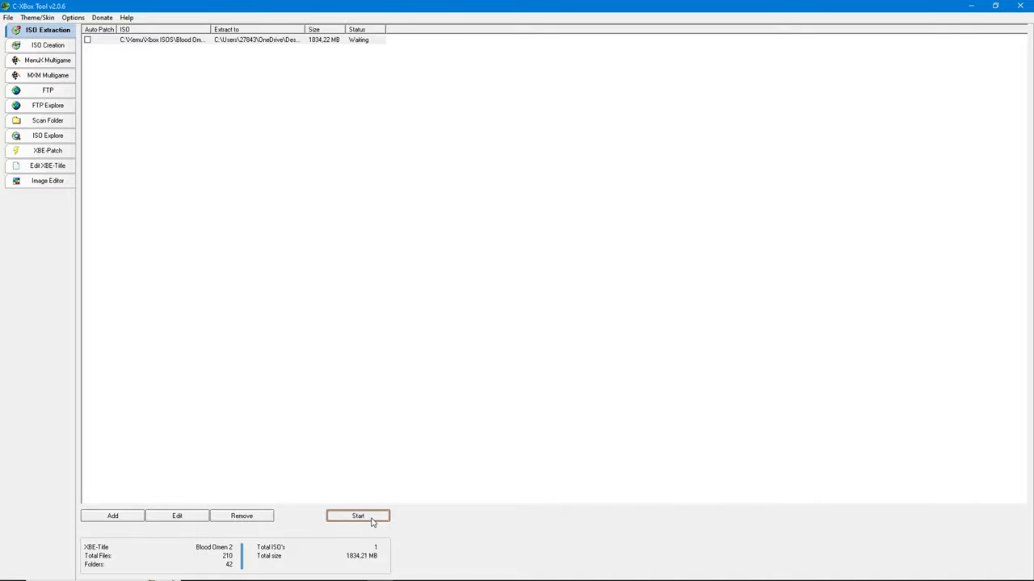
click(358, 516)
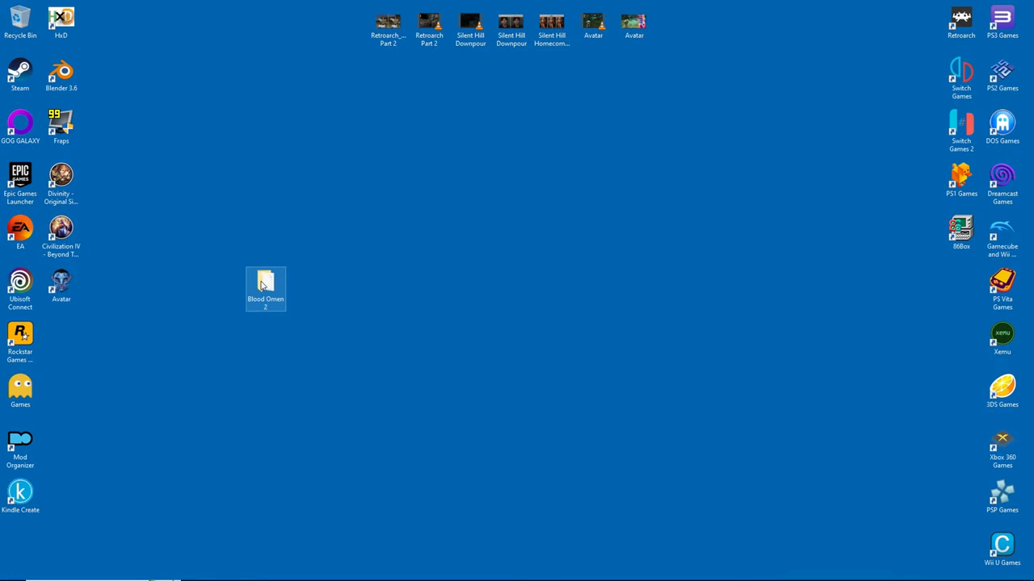
Step: Launch HxD and open default.xbe from Desktop\Blood Omen 2
double_click(264, 282)
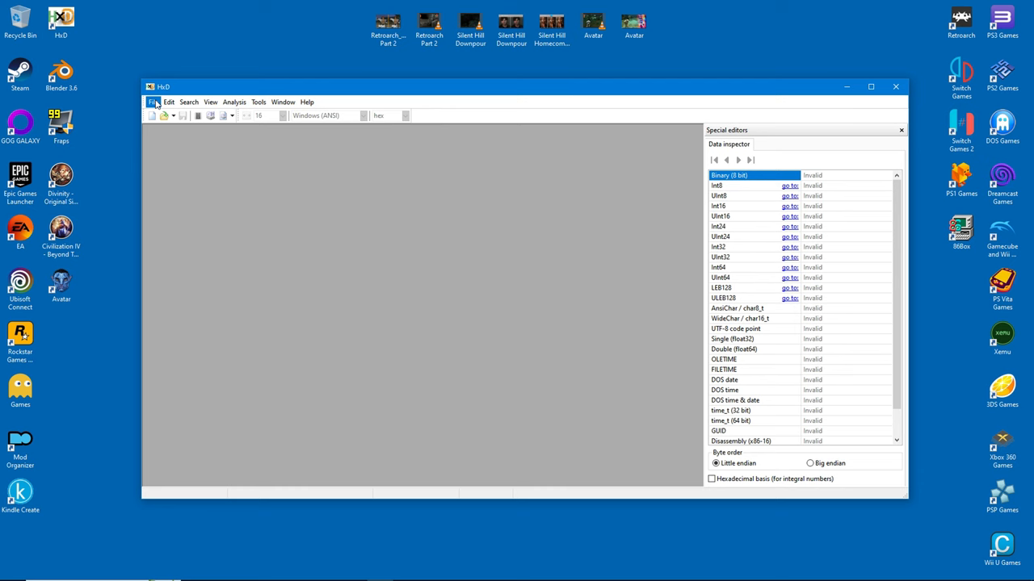
click(153, 102)
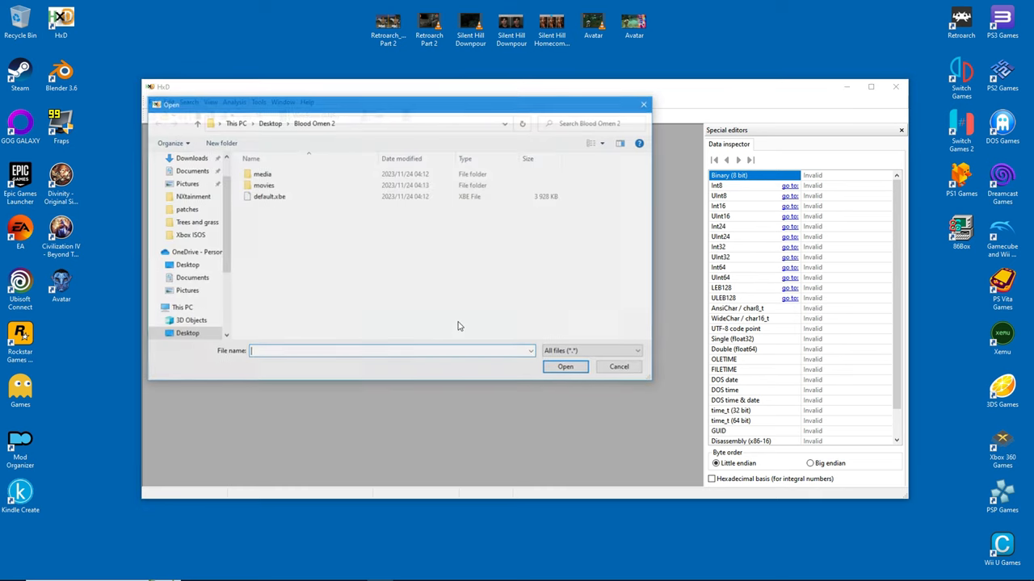
click(269, 196)
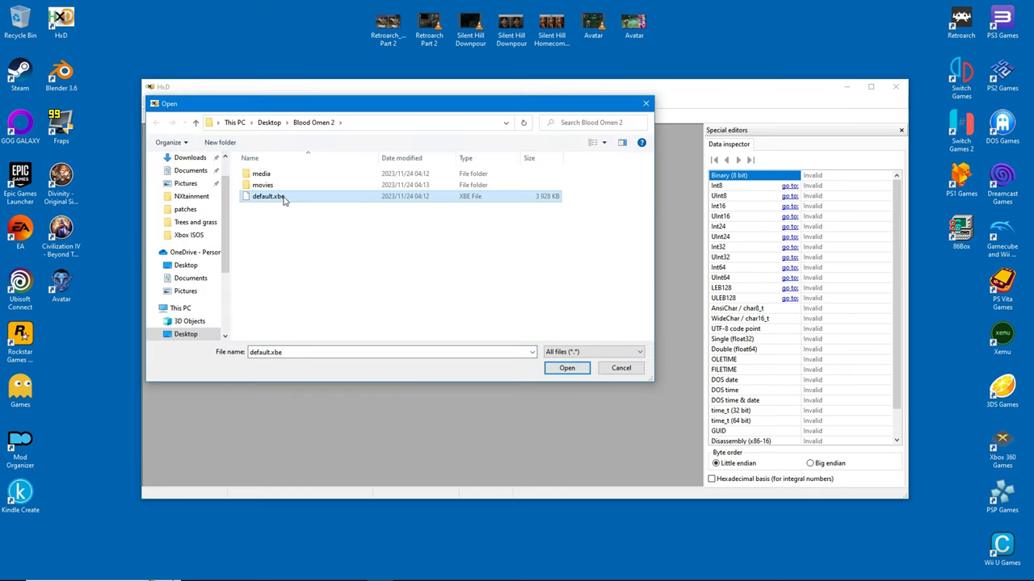
click(566, 368)
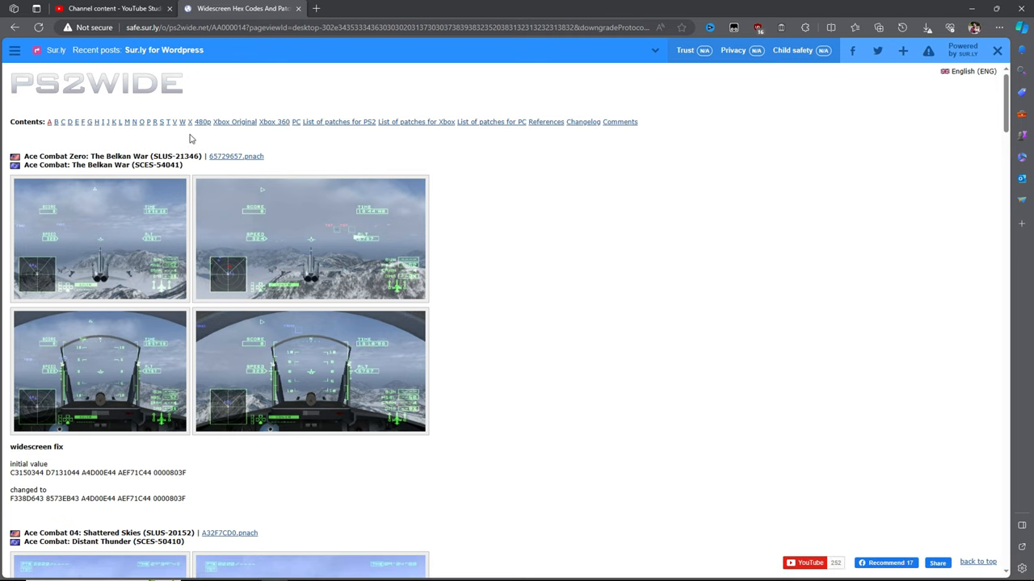
mouse_move(235, 122)
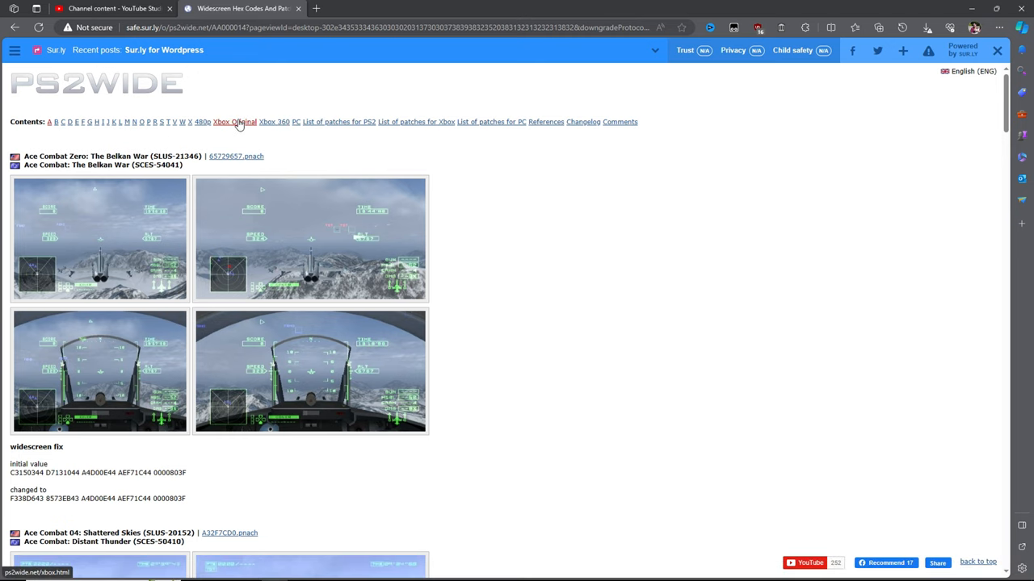
Step: Scroll PS2WIDE to Blood Omen 2 and copy gameplay value 804068 ABAAAA3F
scroll(down, 3)
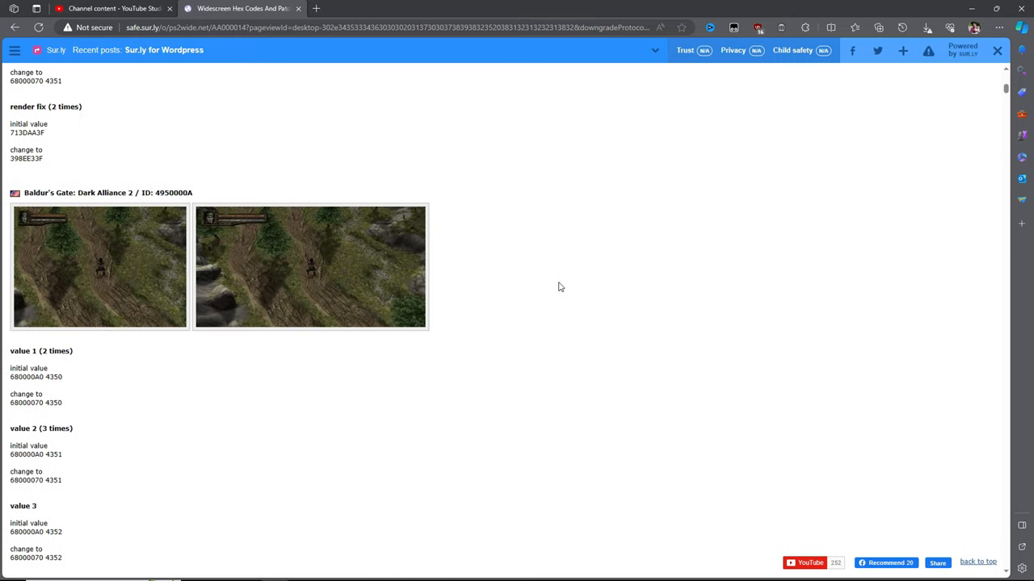
scroll(down, 3)
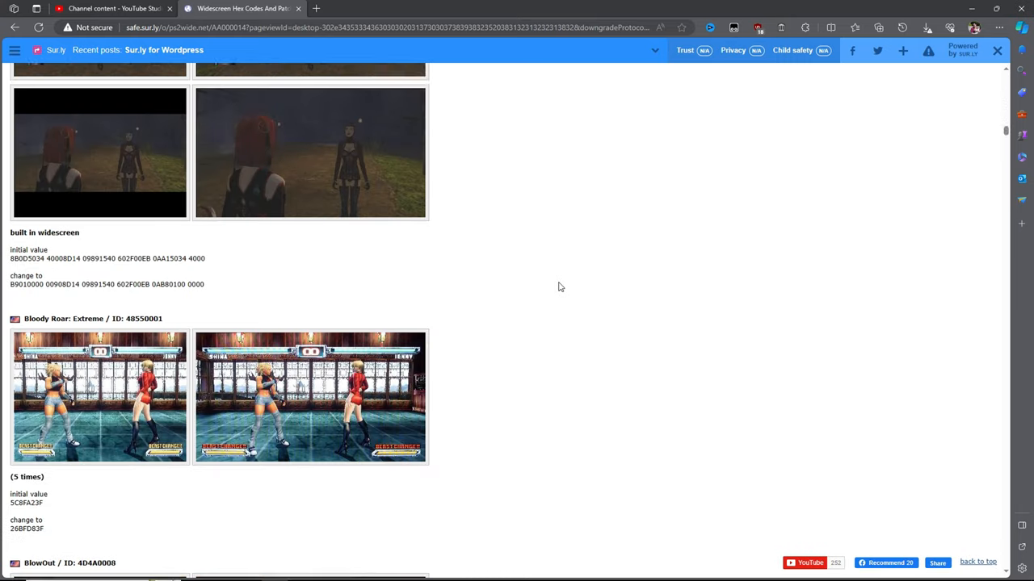
scroll(down, 3)
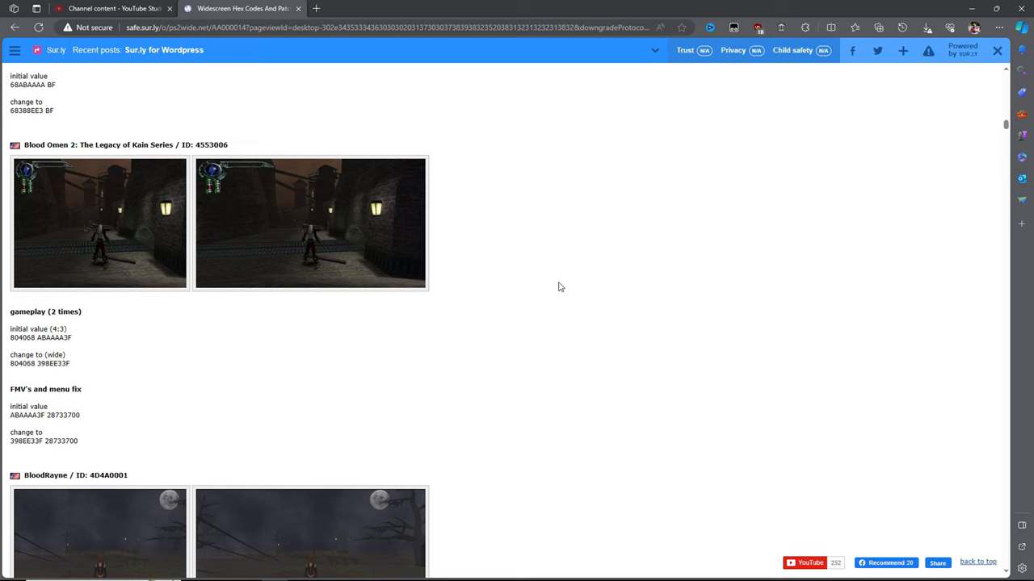
scroll(down, 3)
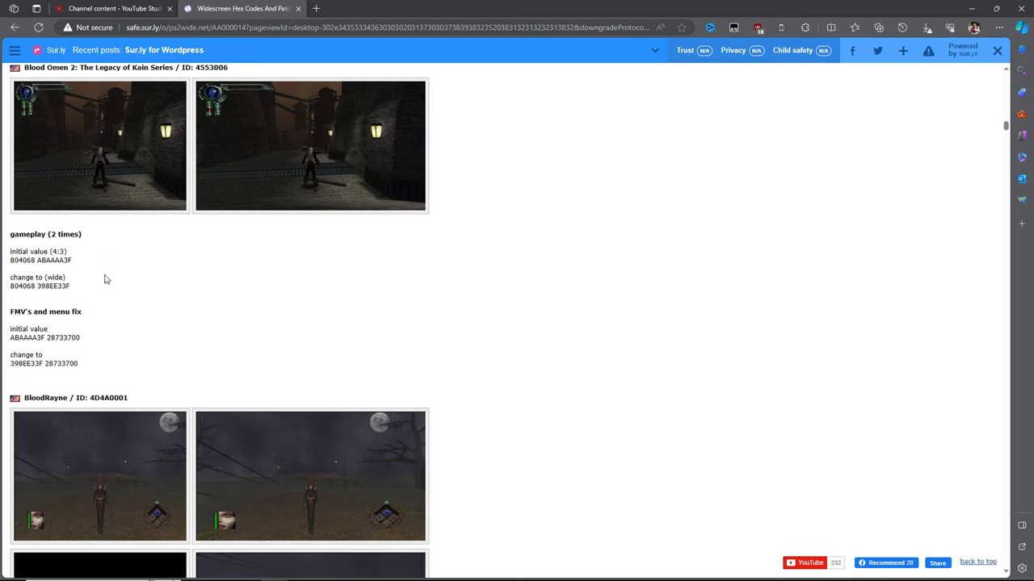
mouse_move(59, 248)
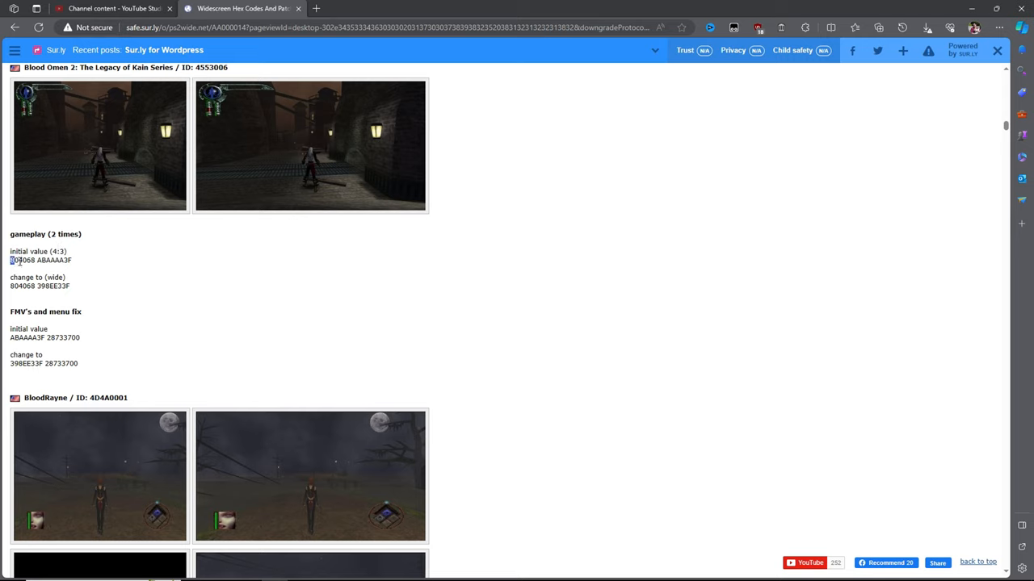
right_click(40, 260)
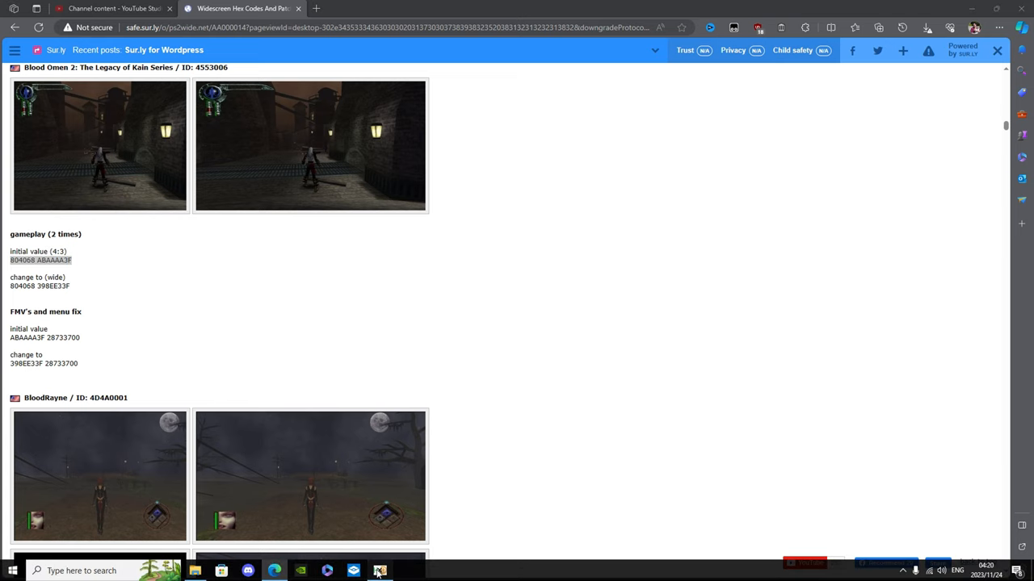
Step: In HxD's hex-values Replace dialog, paste 804068 ABAAAA3F as the search term
click(199, 102)
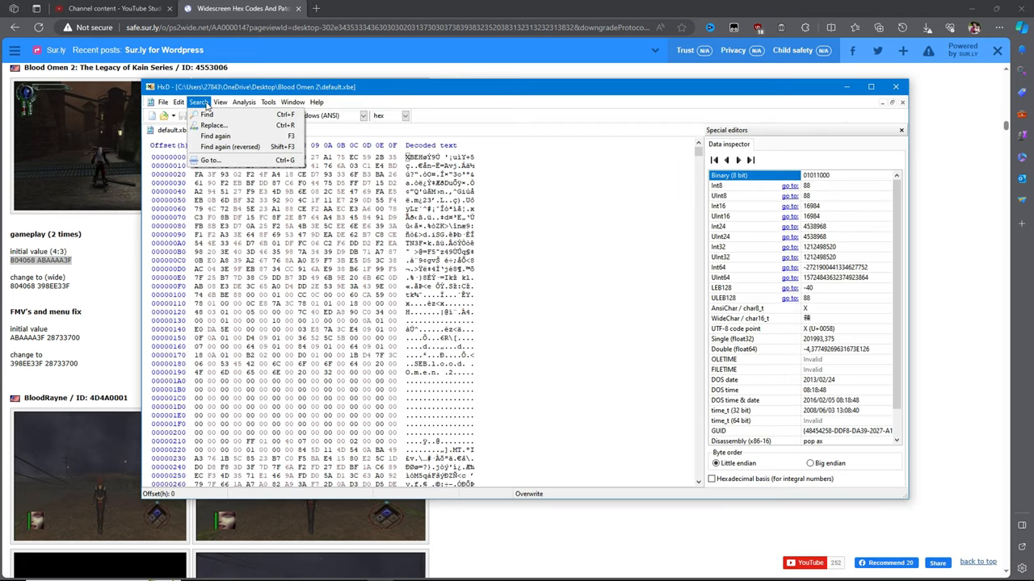
click(212, 125)
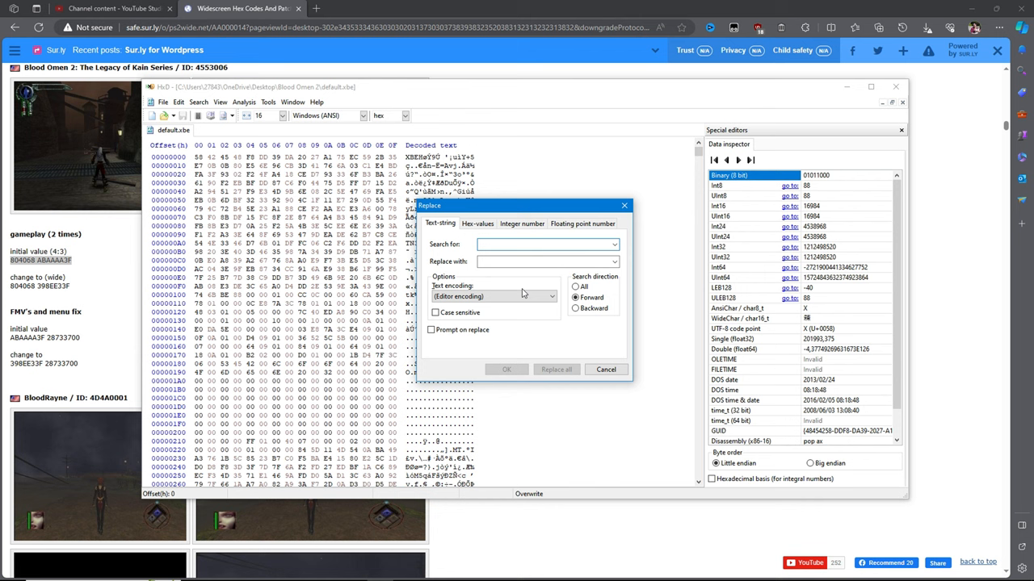
click(477, 223)
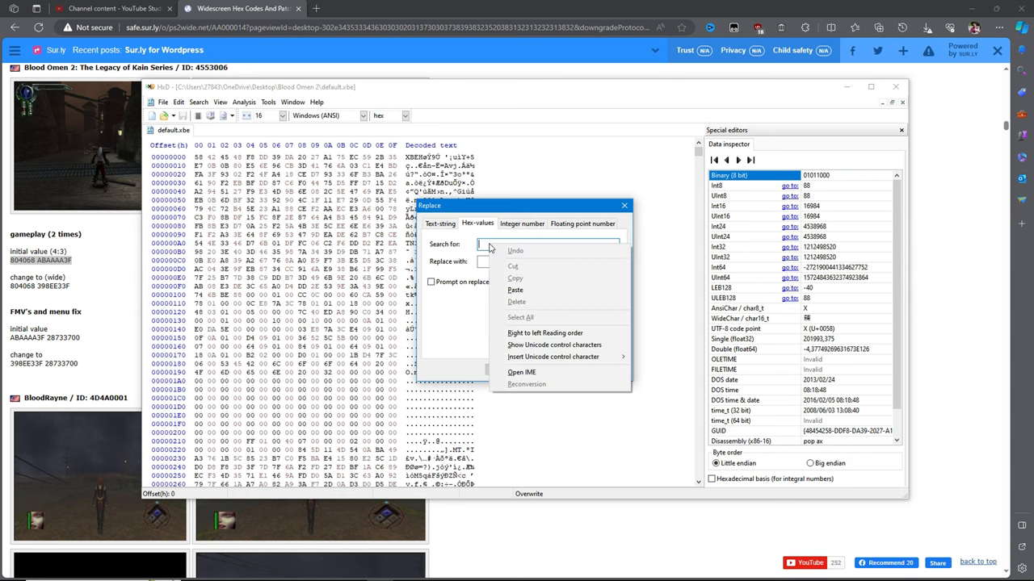
click(514, 290)
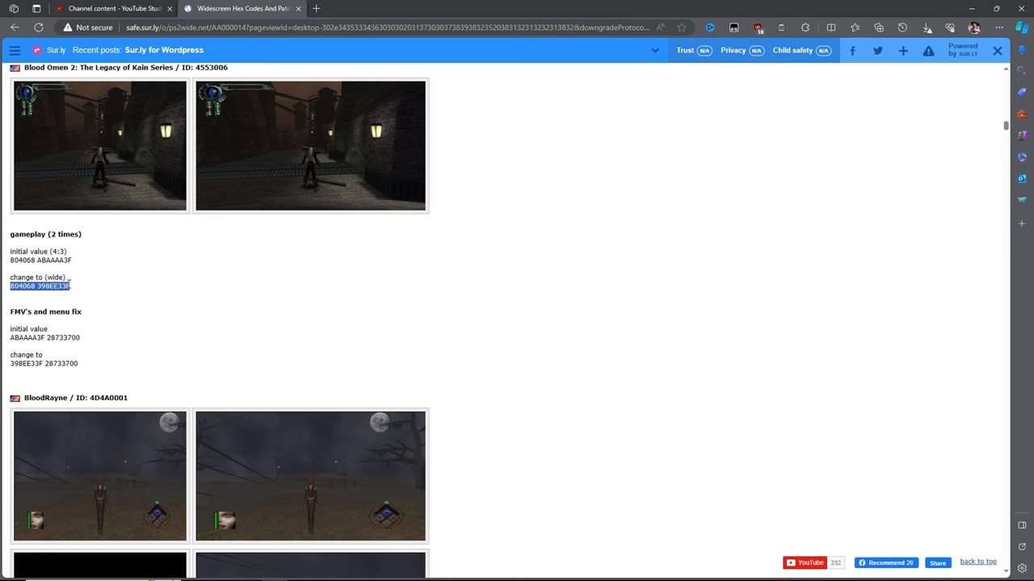
Step: Copy 804068 398EE33F into the replacement field and replace all
right_click(40, 286)
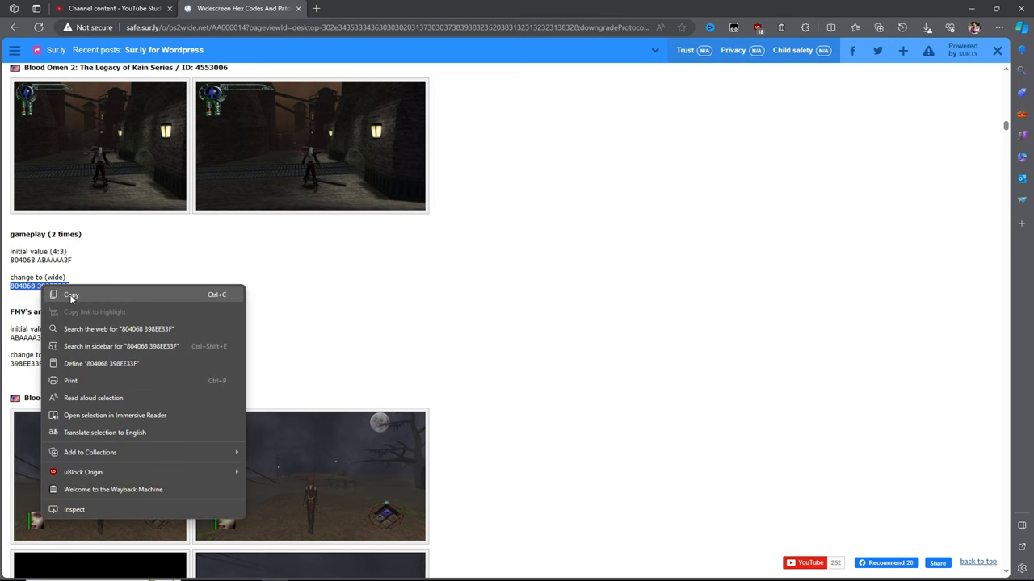
click(71, 295)
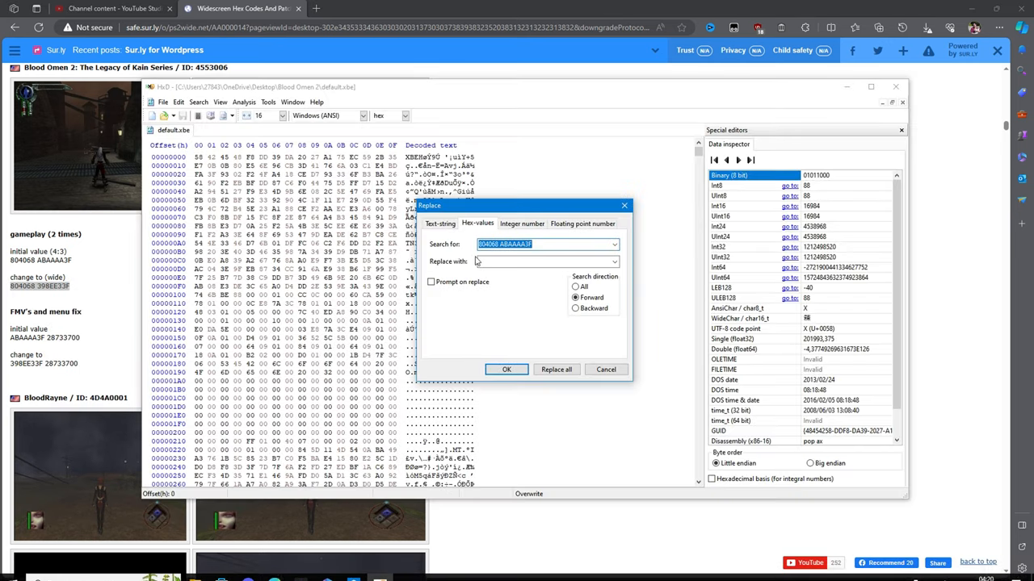
right_click(545, 260)
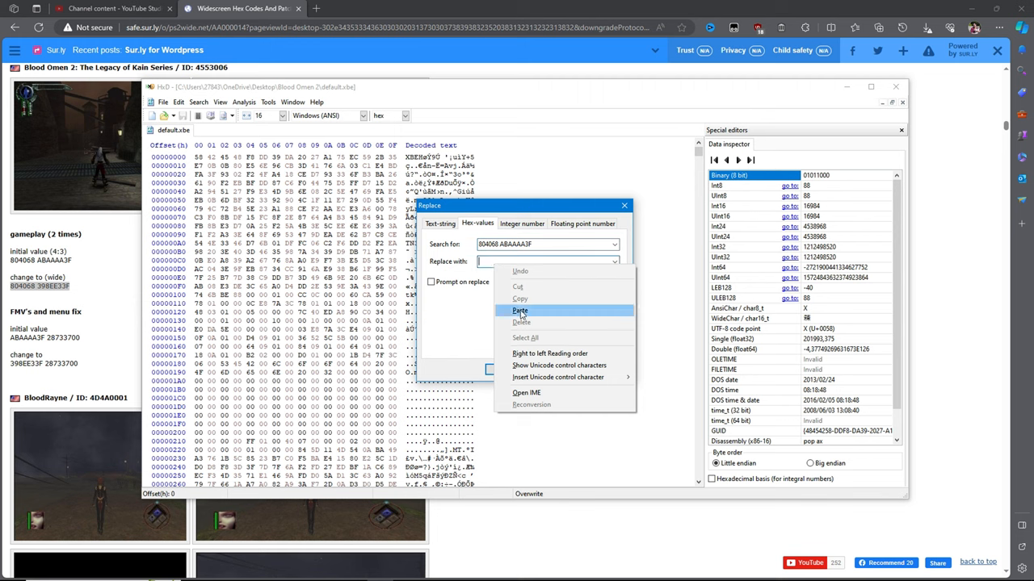
click(519, 310)
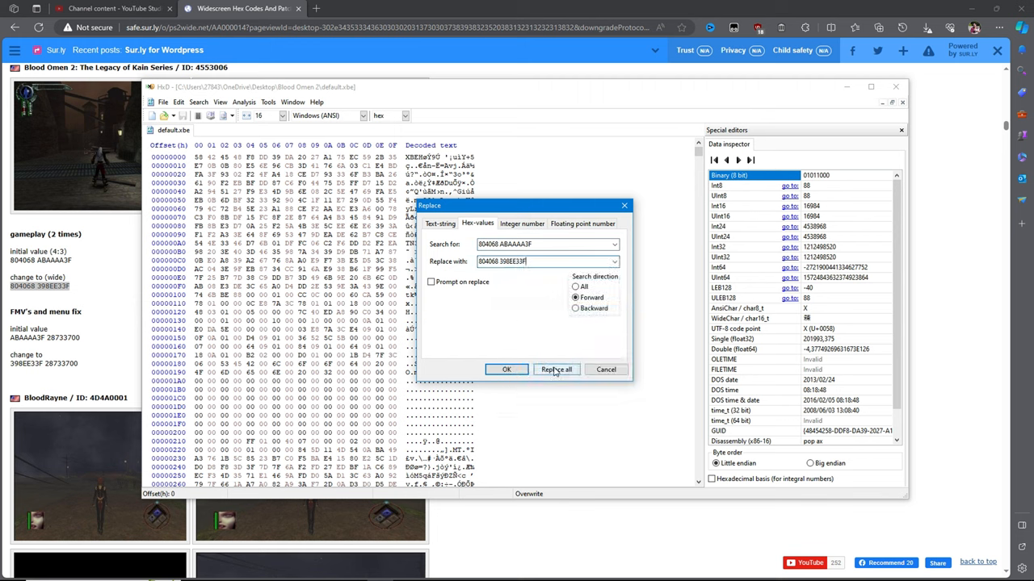
click(555, 369)
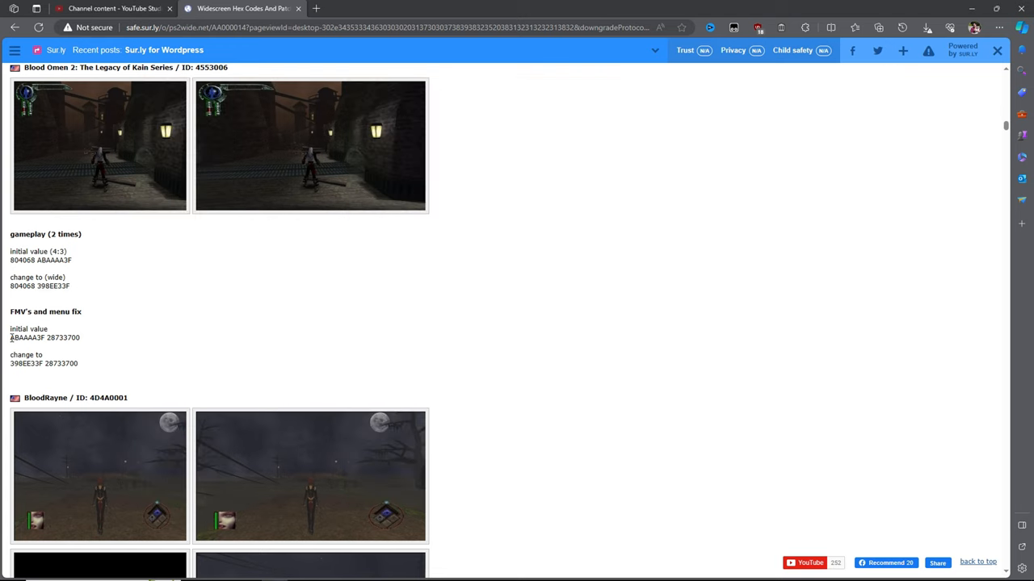
Step: Replace all ABAAAA3F 28733700 with 398EE33F 28733700 and save default.xbe
right_click(44, 337)
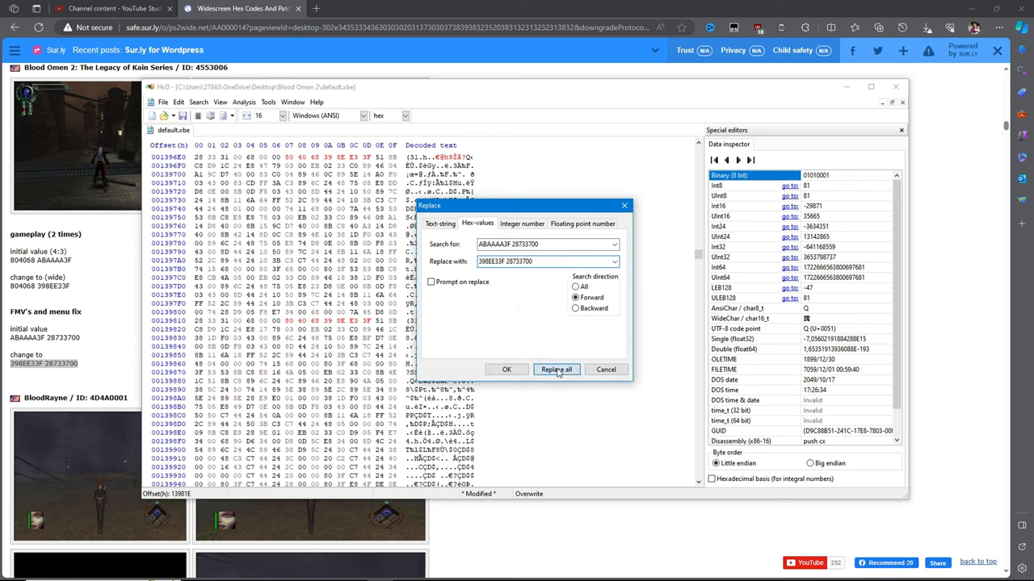
click(555, 369)
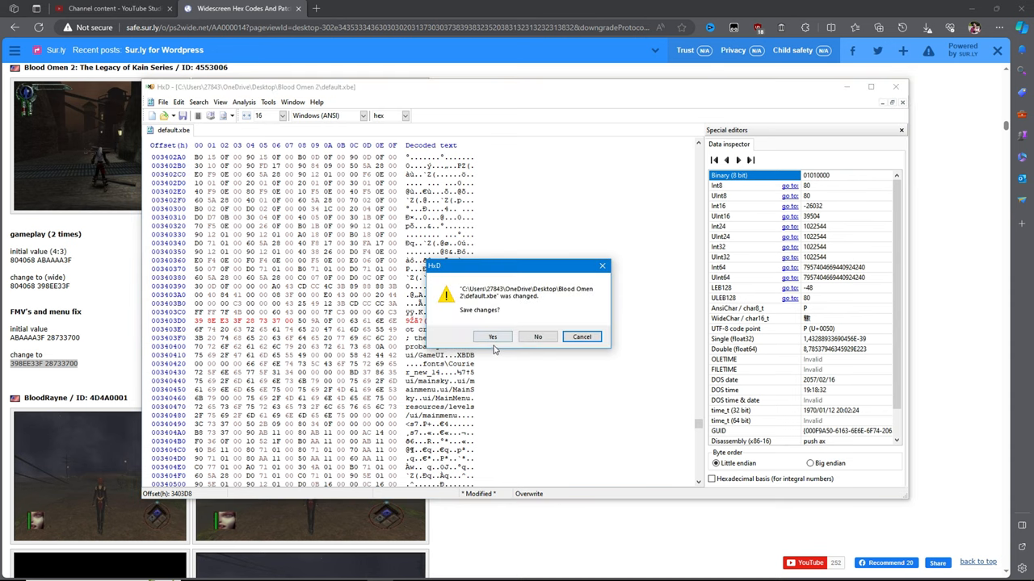
click(492, 337)
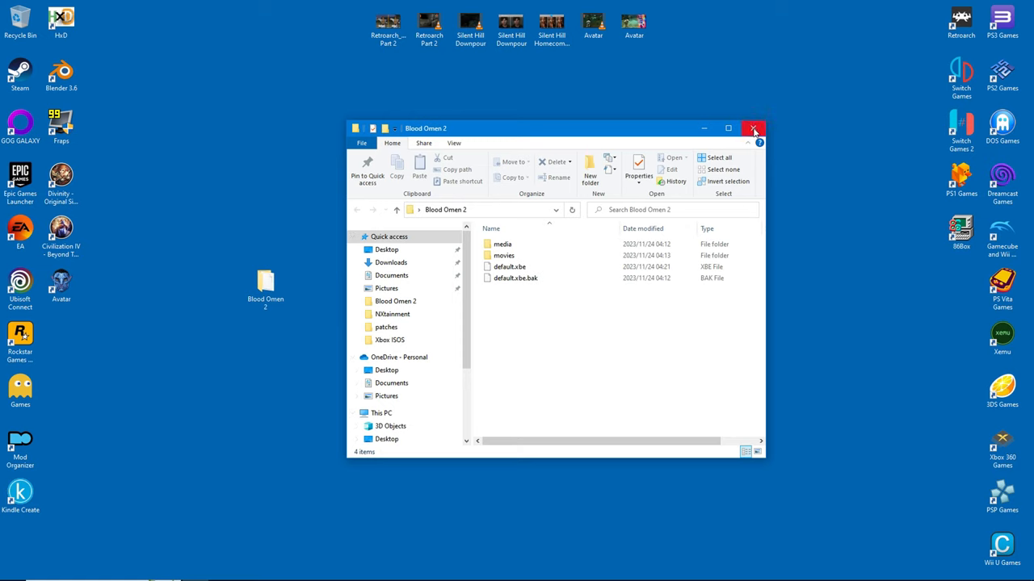
mouse_move(754, 128)
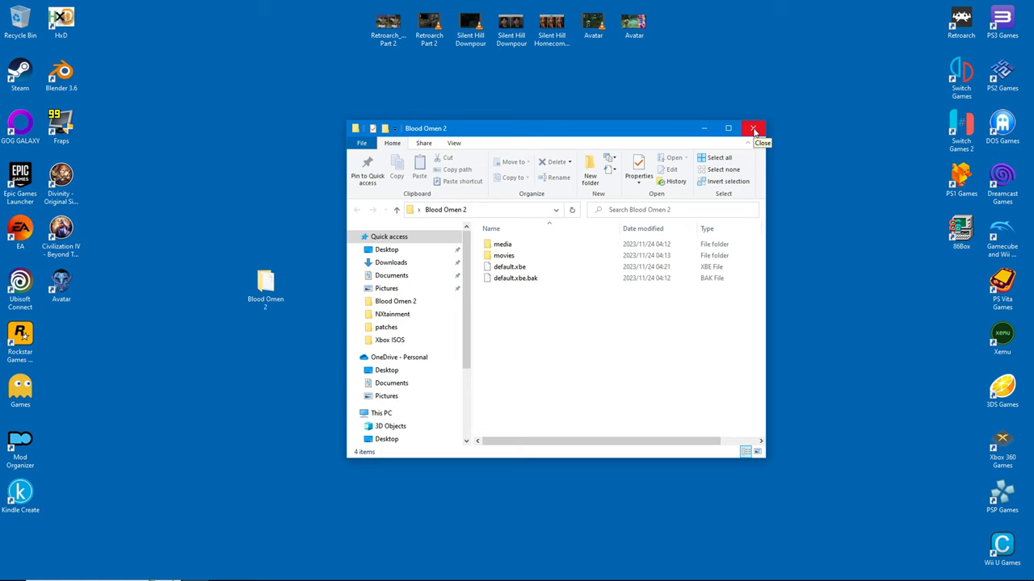
Step: Close the Blood Omen 2 window and launch cxboxtool
click(754, 129)
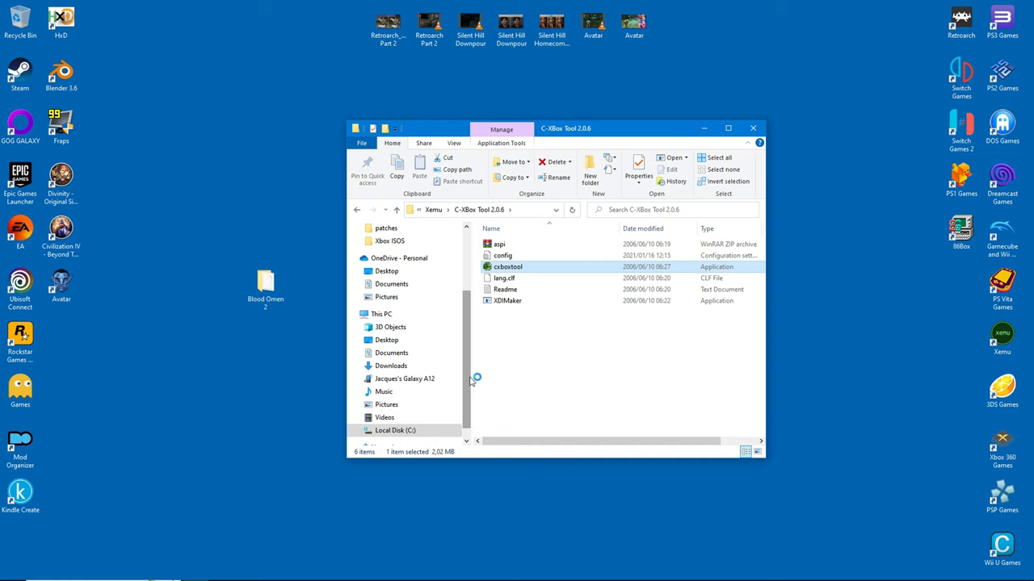
double_click(507, 266)
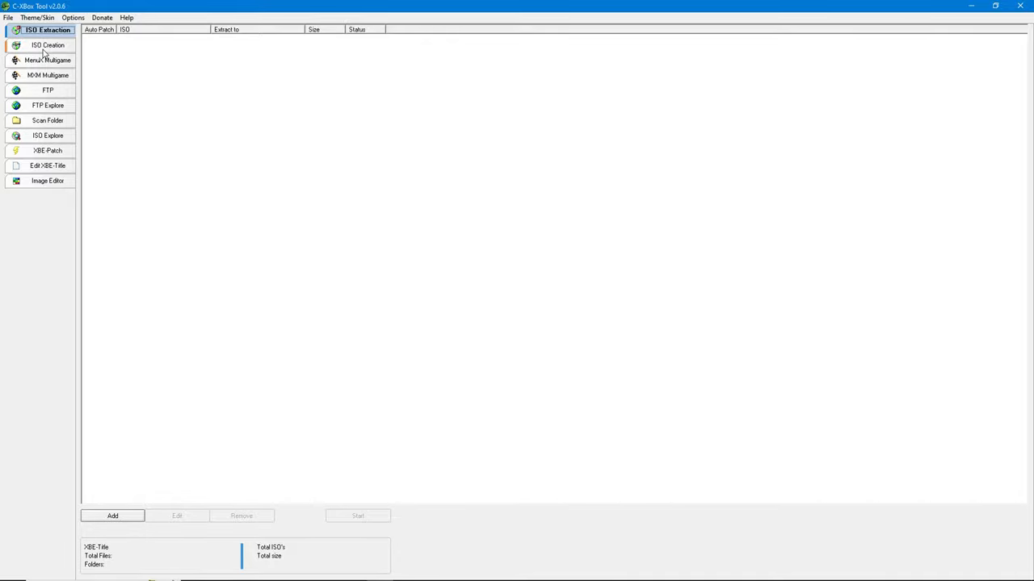
Step: Add the Desktop\Blood Omen 2 folder as the ISO Creation source
click(47, 44)
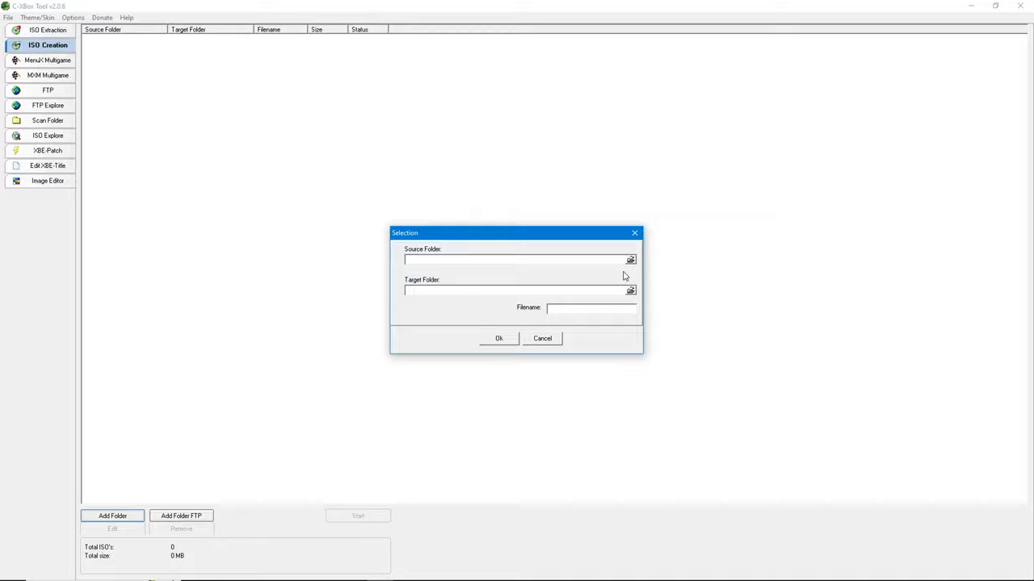
click(629, 259)
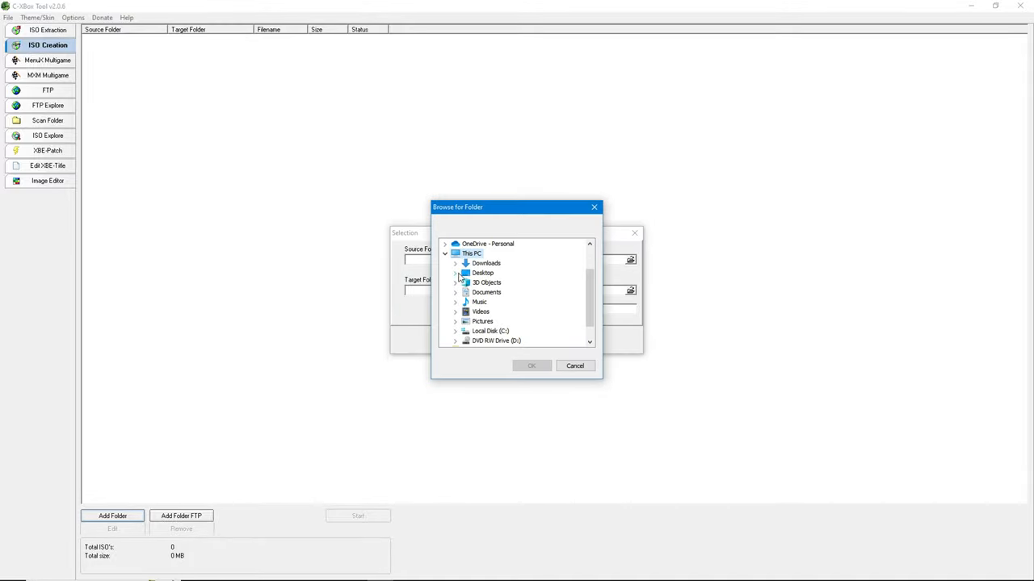
click(482, 273)
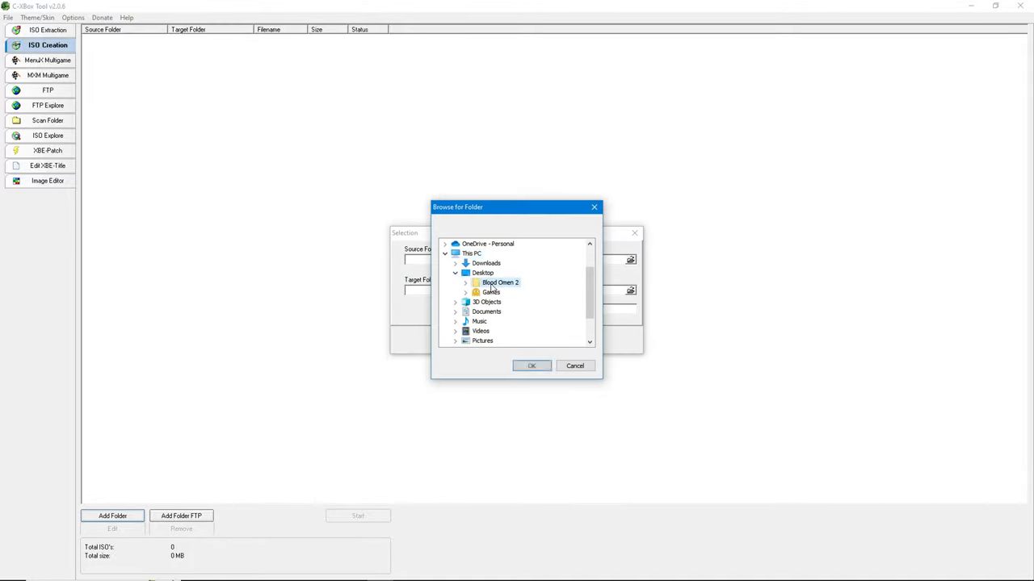
click(532, 366)
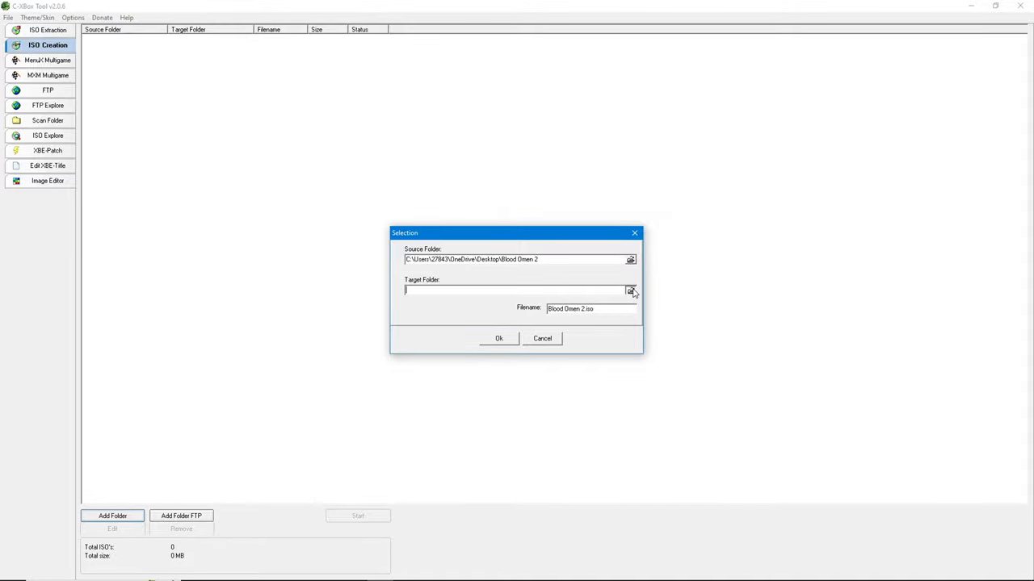
Step: Set the Desktop as target, build the ISO and acknowledge completion
click(631, 291)
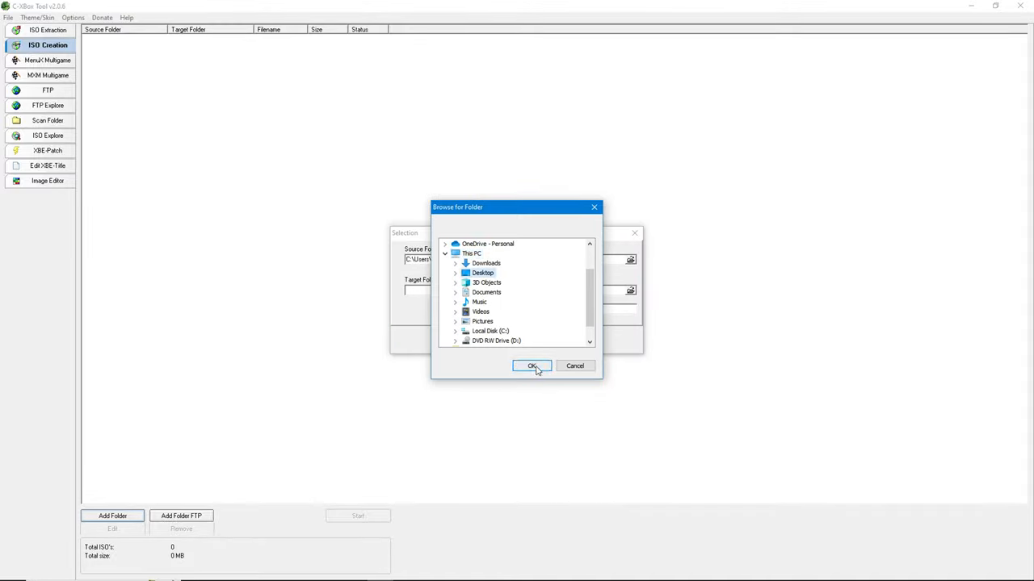
click(531, 366)
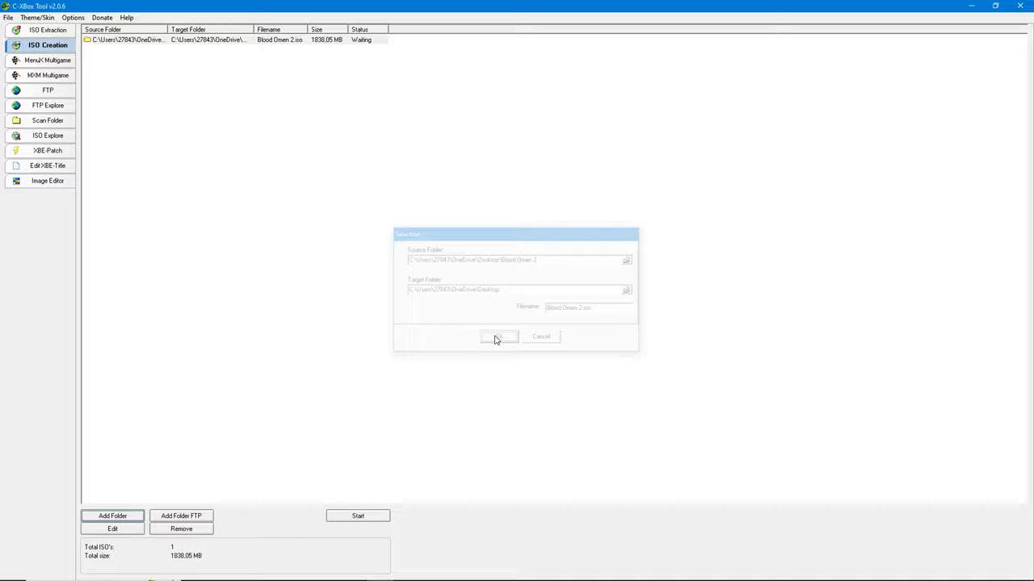
click(497, 336)
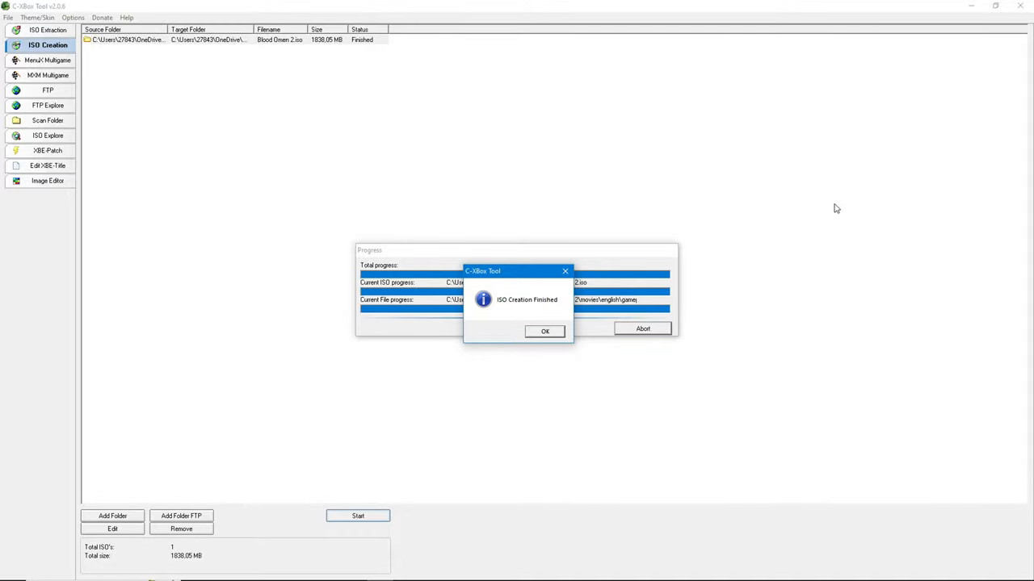
click(544, 331)
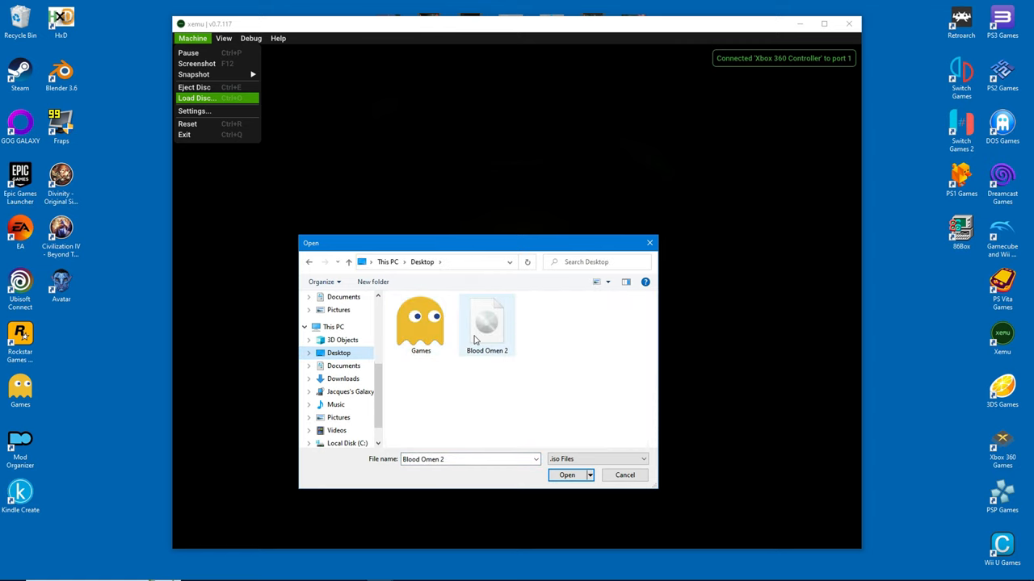
Step: Load Blood Omen 2.iso from the Desktop and switch xemu to fullscreen
click(566, 475)
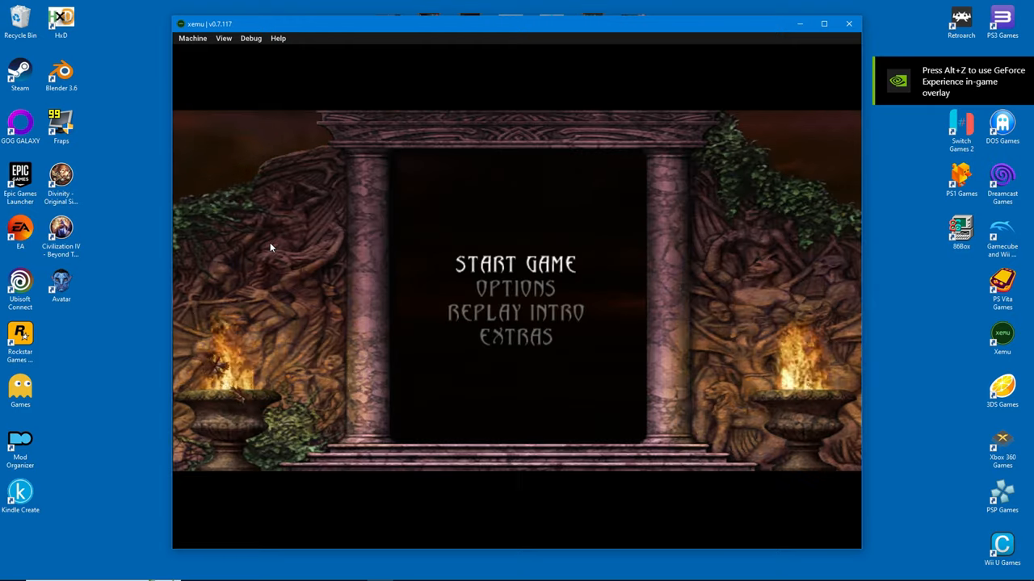
click(223, 38)
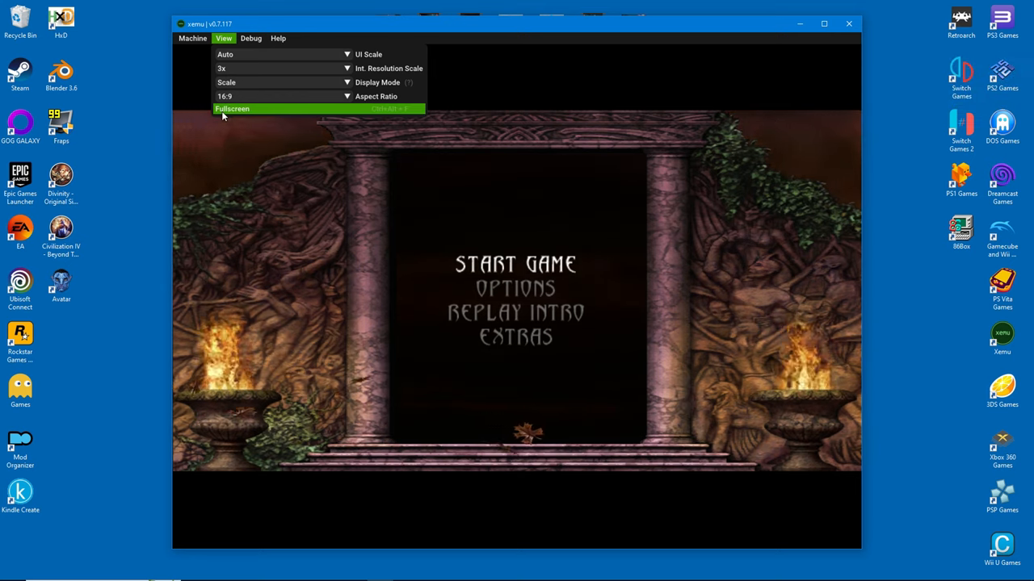
click(232, 109)
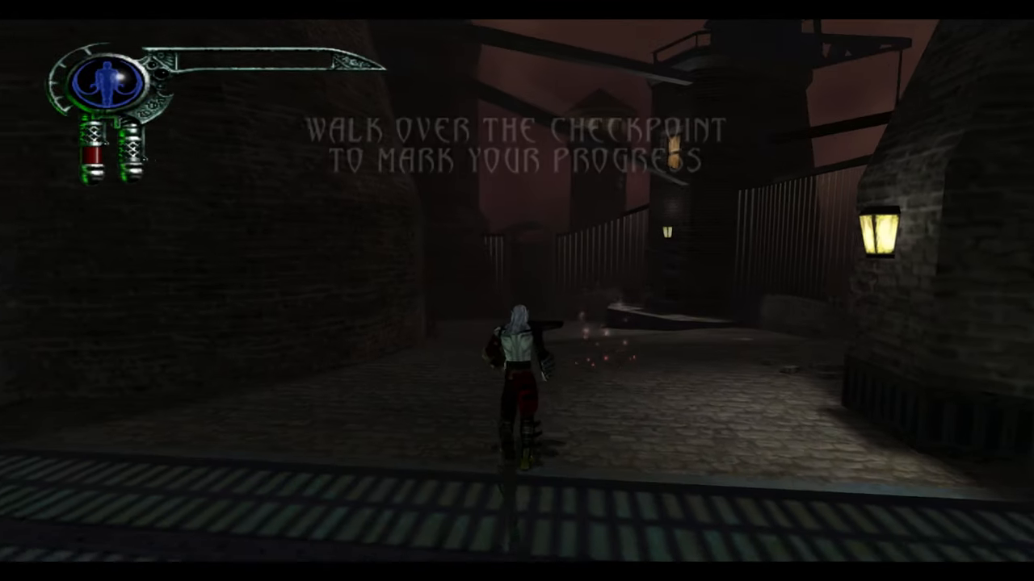